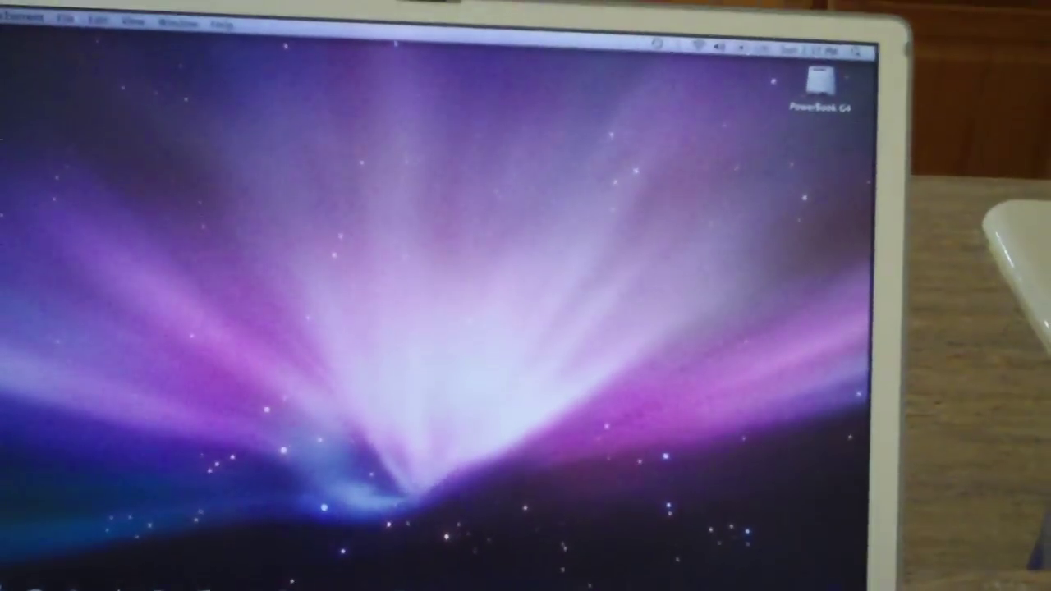
# - Open the Apple menu showing About This Mac, Software Update, System Preferences, Sleep, Restart and Shut Down
pyautogui.click(26, 79)
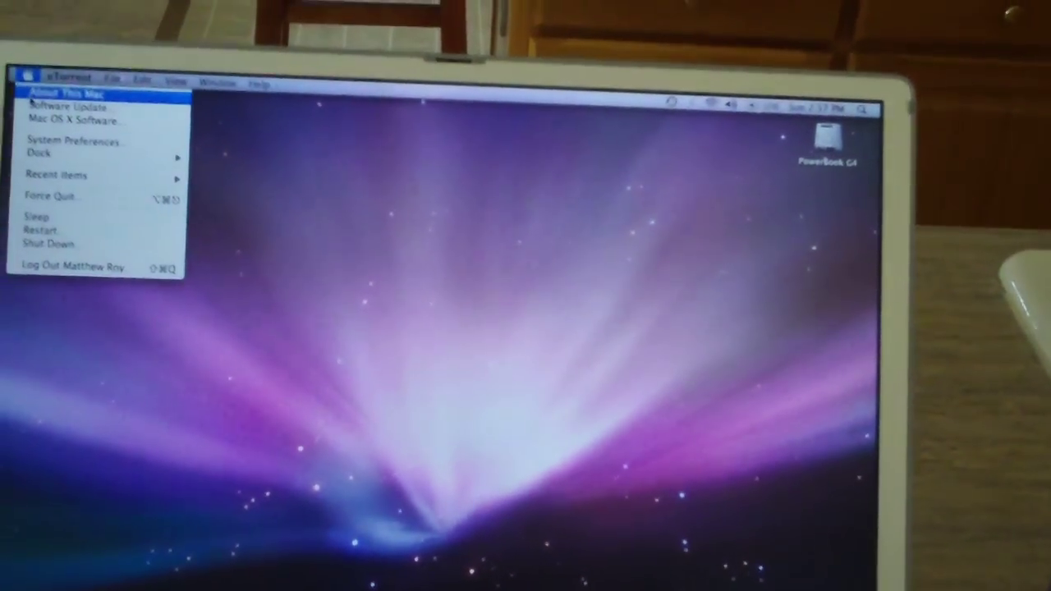